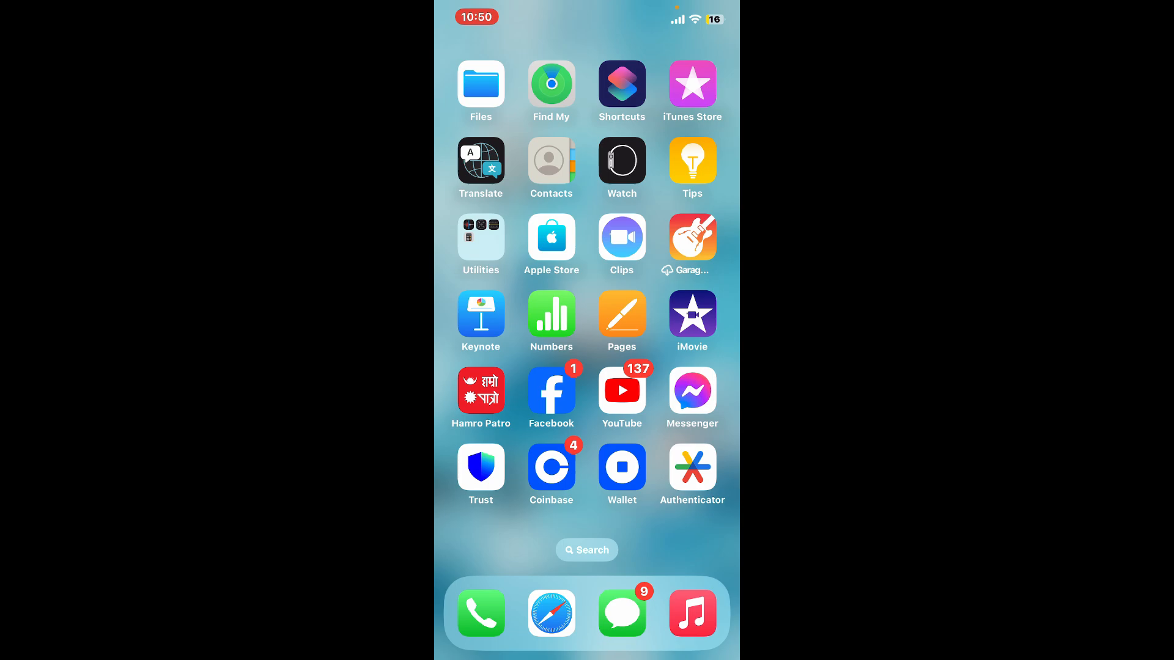
Step: Launch Safari from the dock to reach help.coinbase.com
{"action": "left_click", "coordinate": [551, 467]}
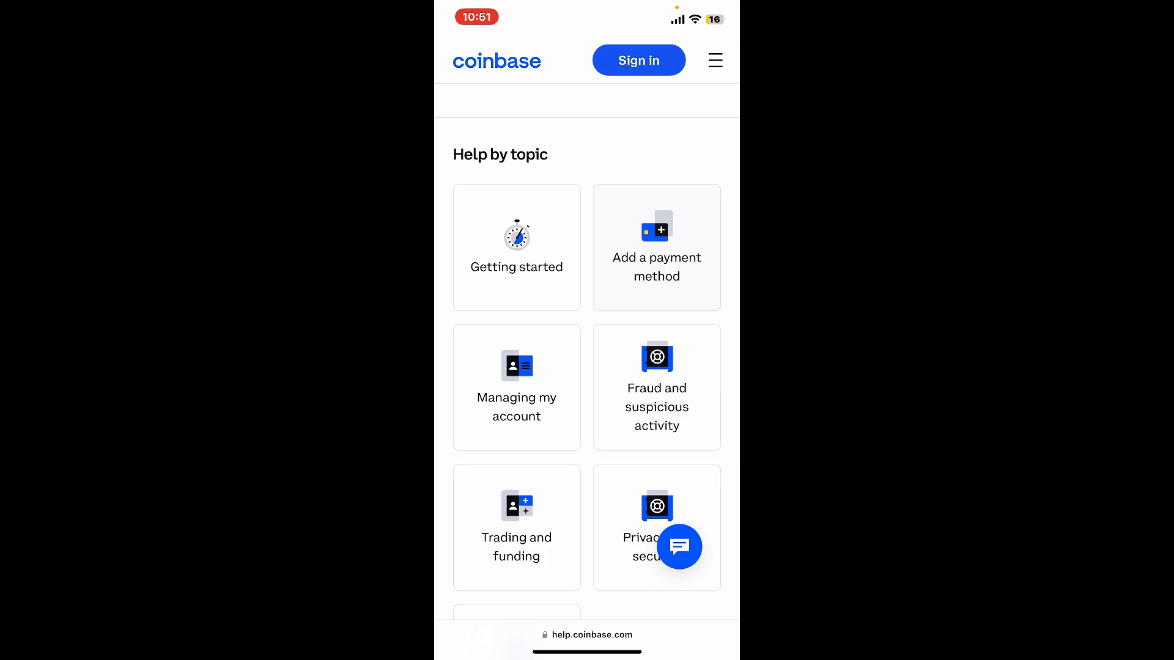
Step: Start the Coinbase Virtual Assistant chat and focus its message box
{"action": "left_click", "coordinate": [678, 546]}
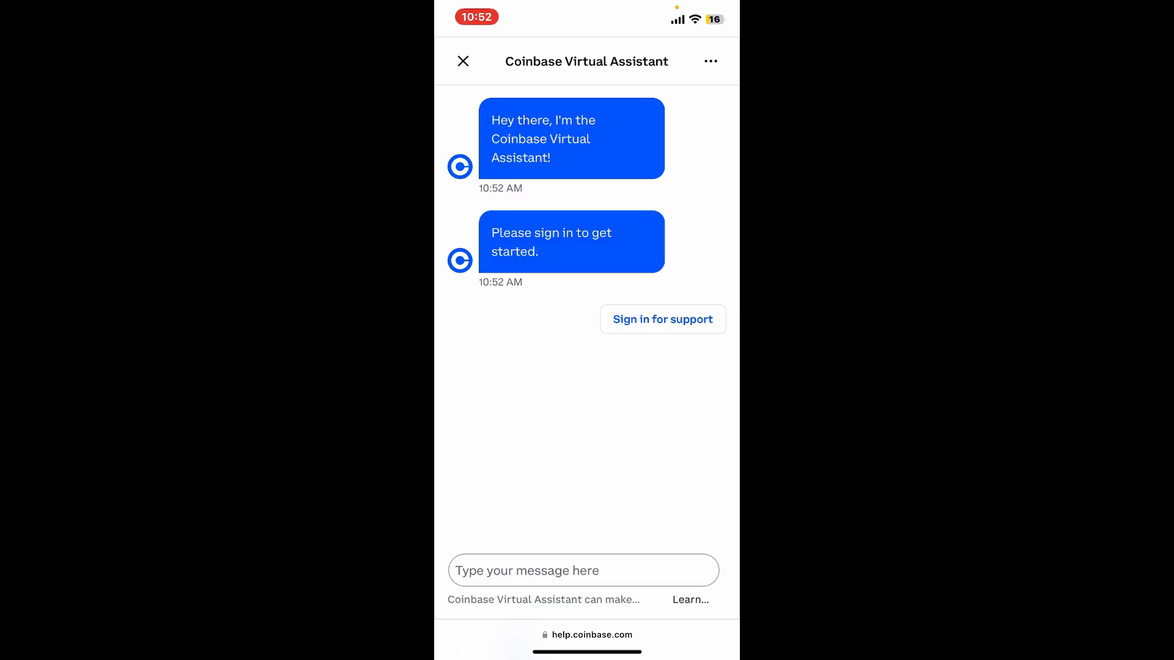
{"action": "left_click", "coordinate": [584, 570]}
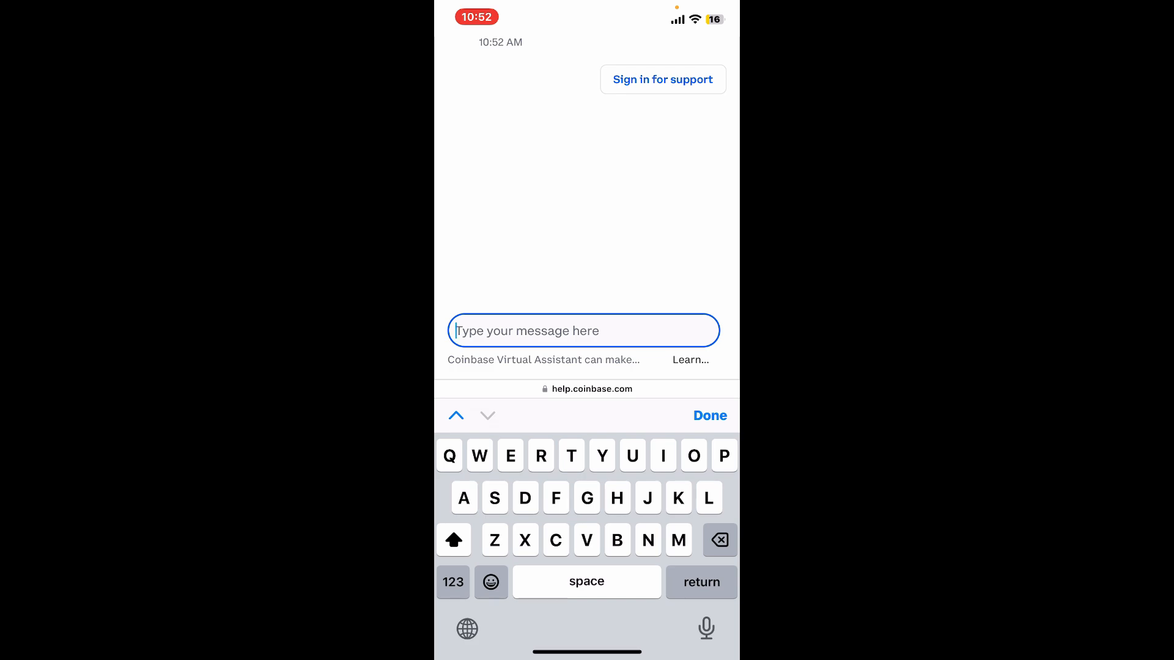